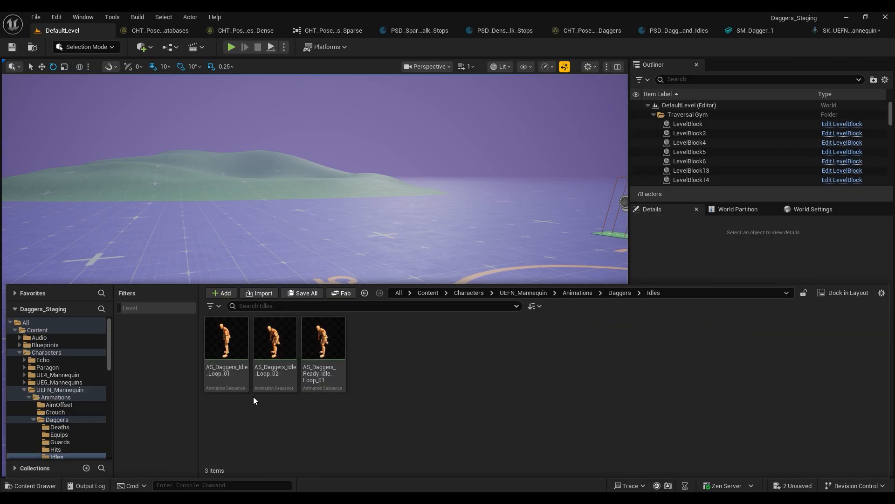
Open AS_Daggers_Ready_Idle_Loop_01, then open M_Neutral_Stand_Idle_Loop in a new window
left_click(323, 339)
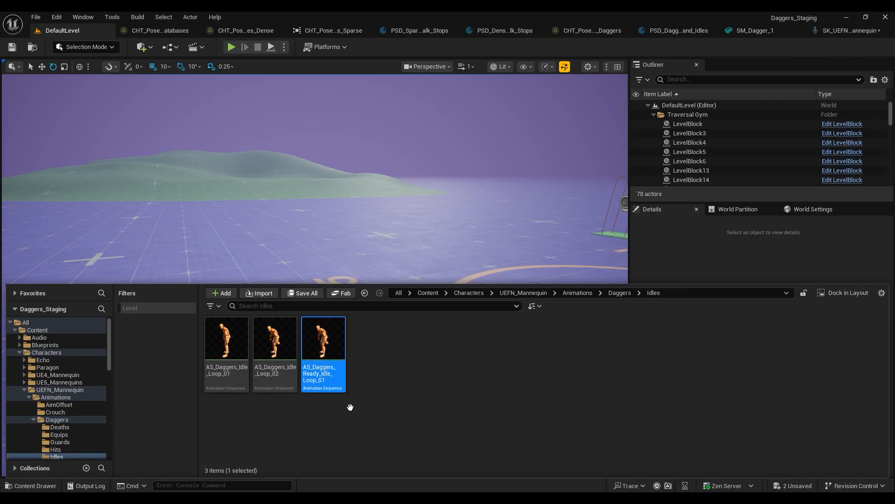
double_click(323, 337)
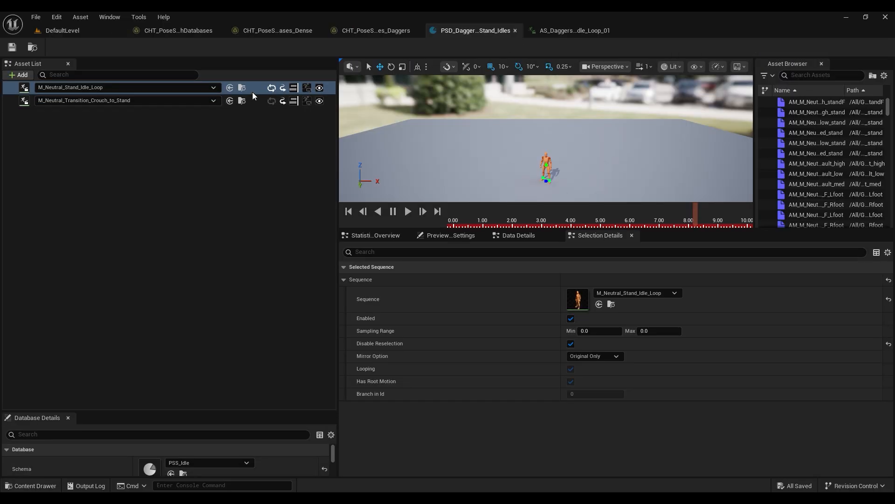
left_click(30, 486)
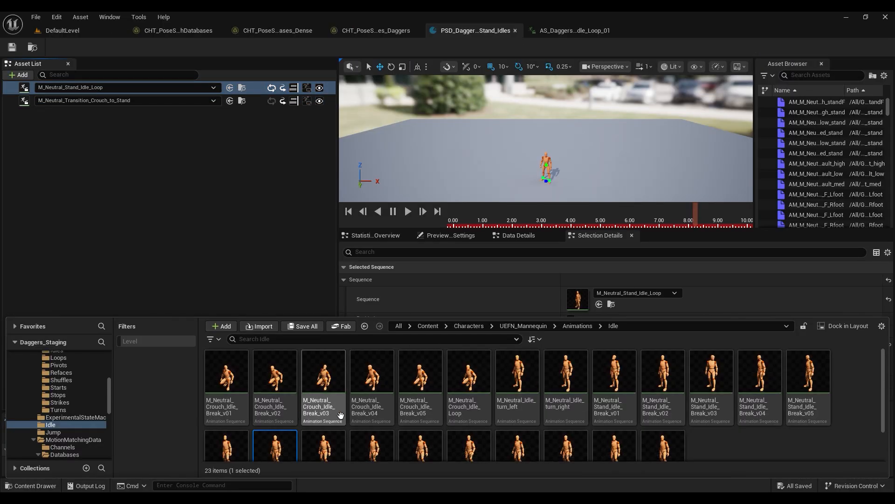
right_click(322, 378)
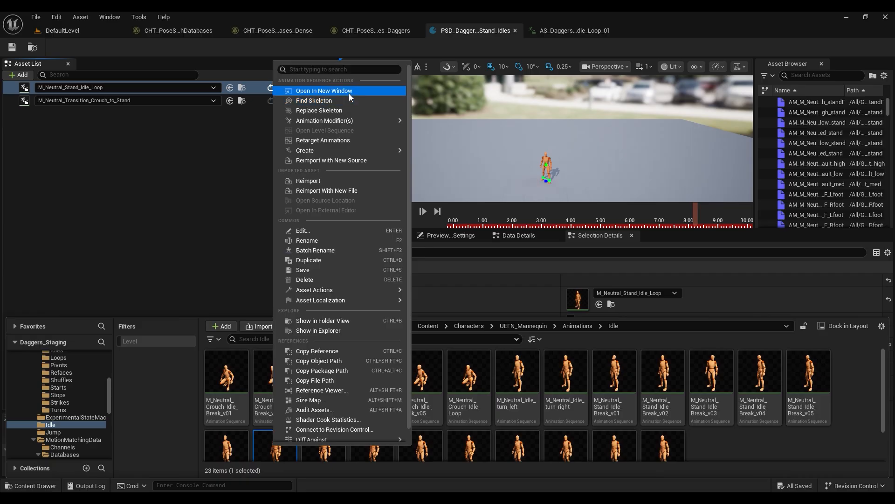
left_click(323, 90)
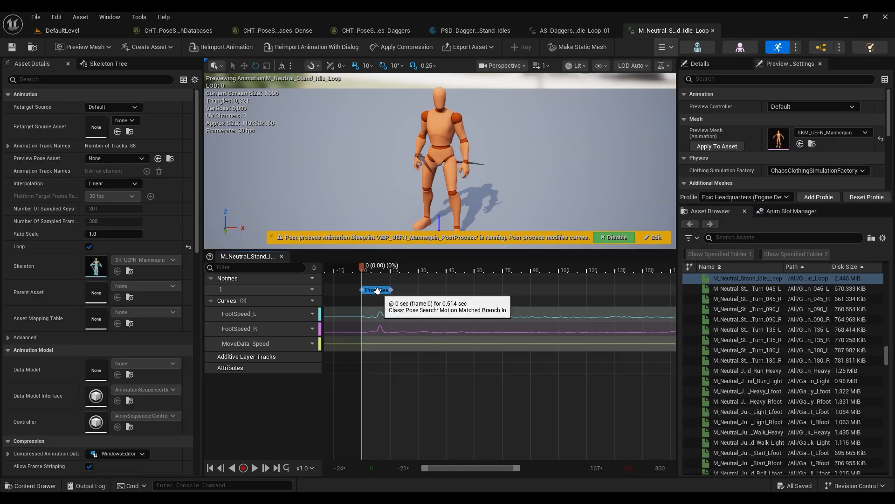
mouse_move(653, 19)
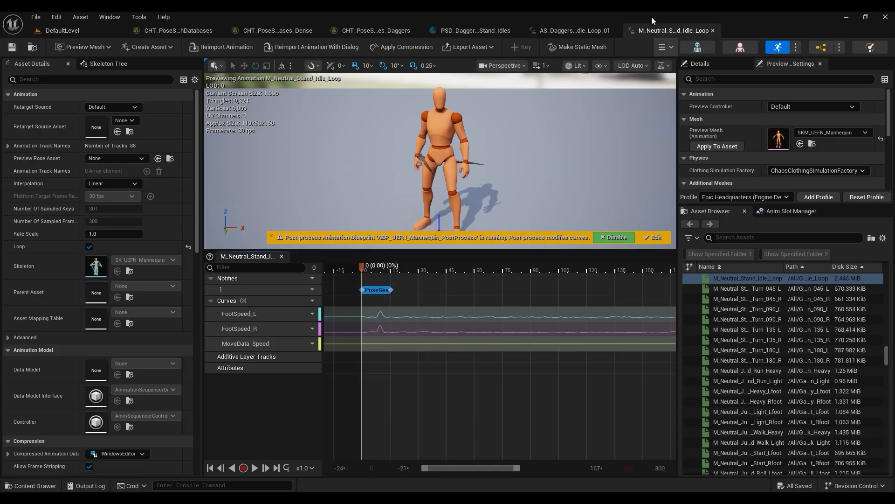
Compare the Loop settings of the dagger ready idle and neutral stand idle animations
left_click(574, 30)
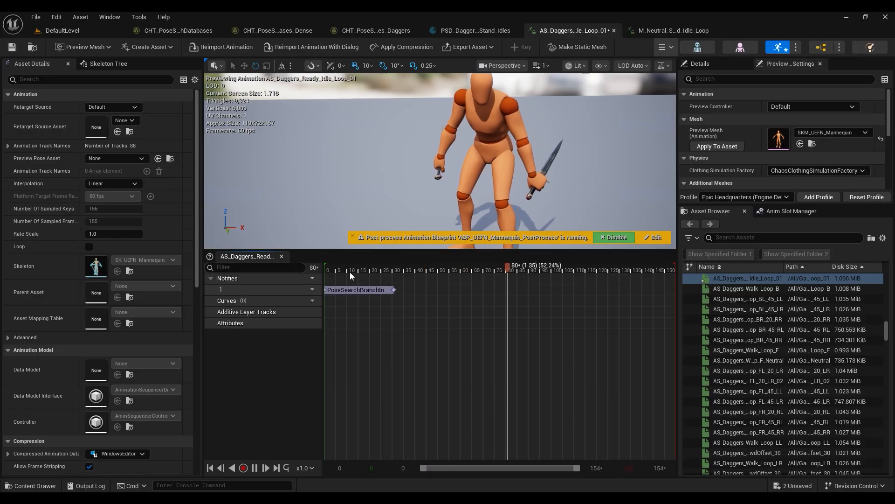
left_click(674, 30)
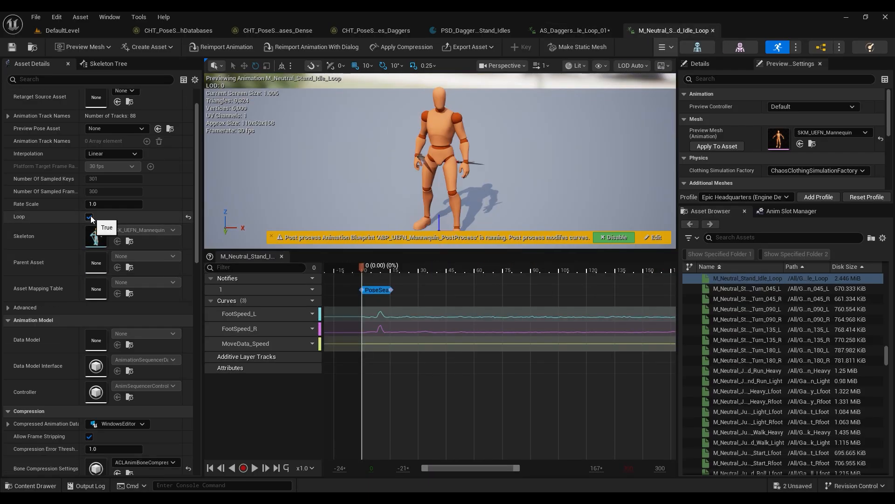
scroll("down", 3)
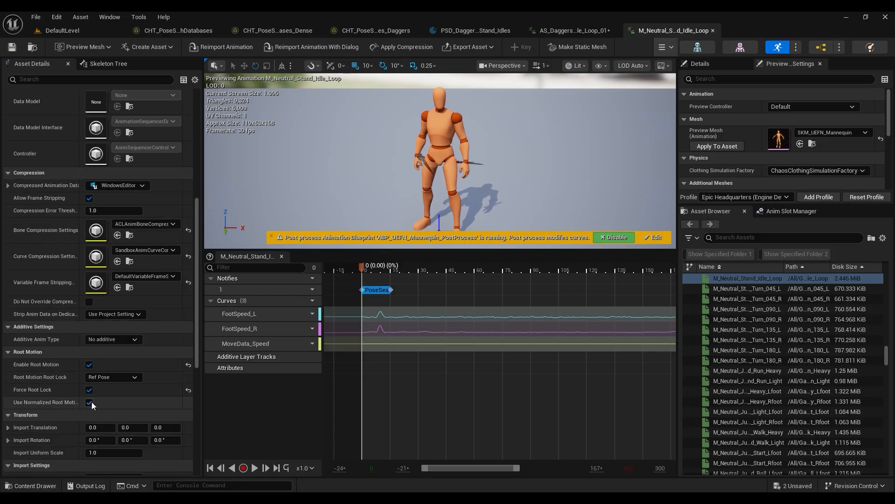
scroll("down", 3)
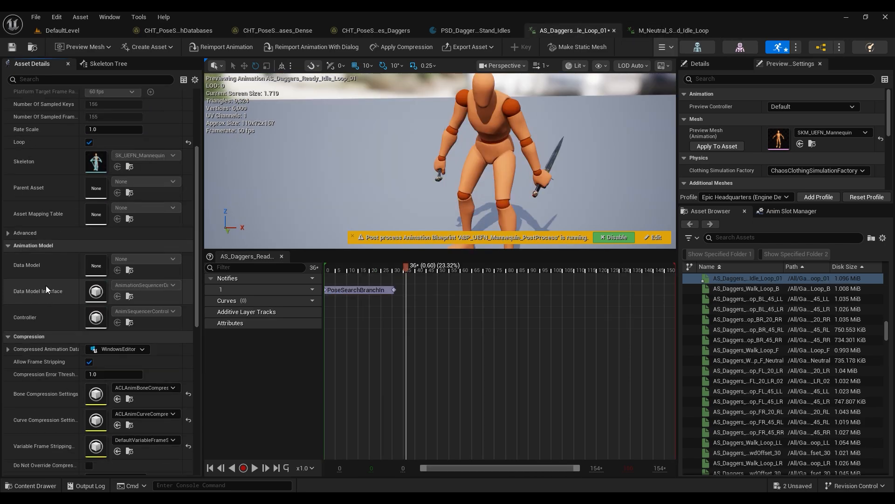
scroll("down", 3)
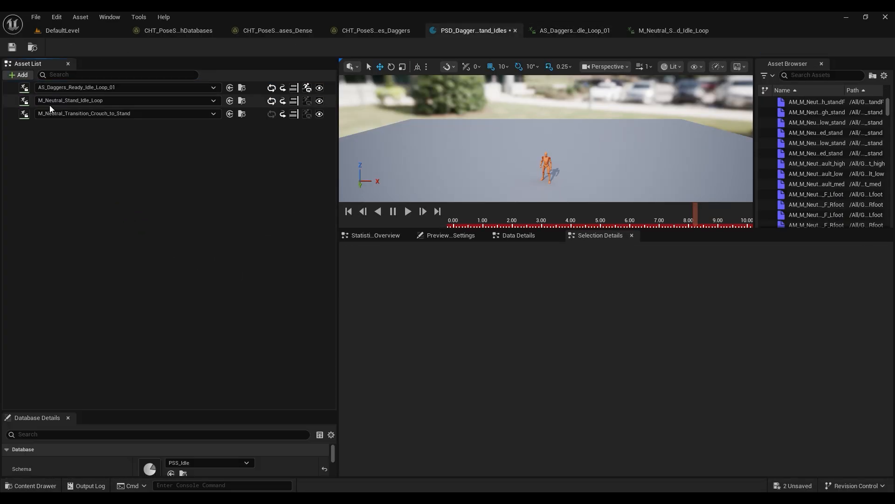
Check the neutral and dagger idle entries' details, then save PSD_Daggers_Stand_Idles
left_click(93, 100)
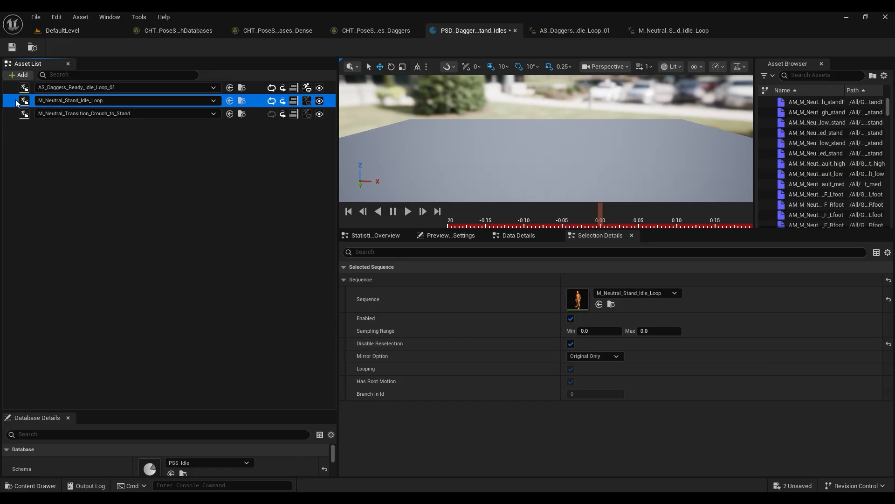
left_click(77, 88)
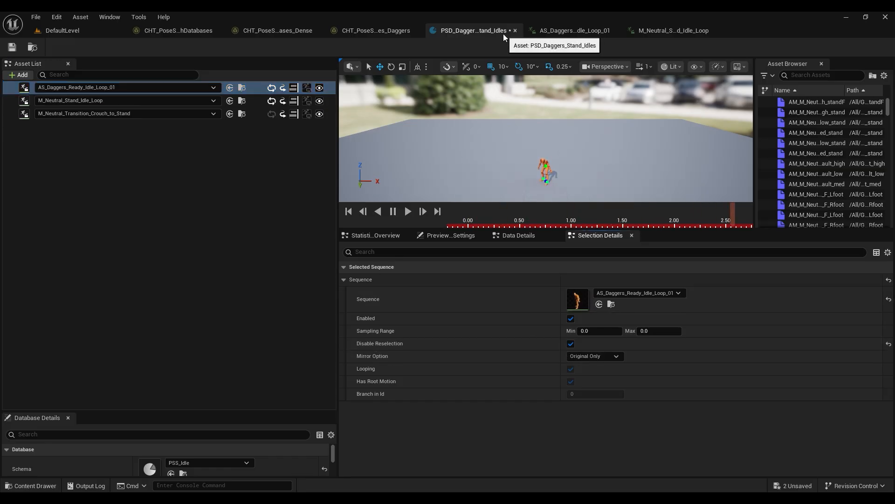
left_click(84, 100)
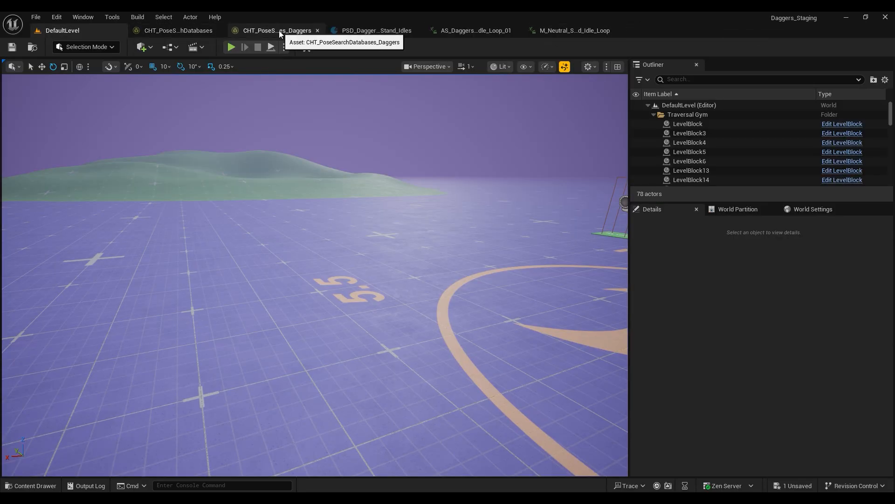
Set the stand-idle row result in CHT_PoseSearchDatabases_Daggers to PSD_Daggers_Stand_Idles
left_click(276, 31)
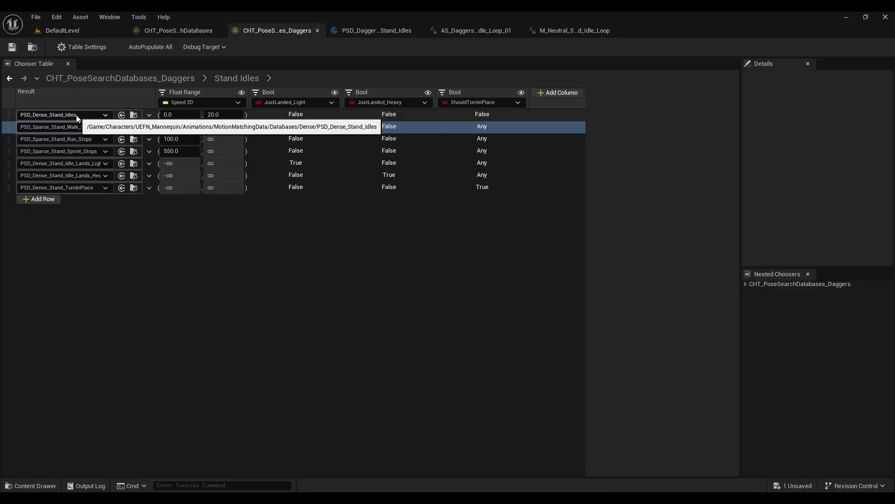
left_click(105, 115)
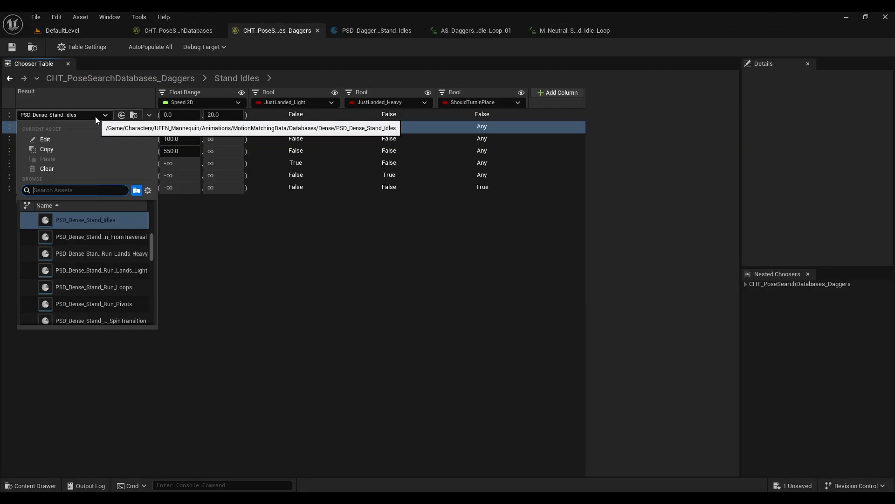
type("dagger")
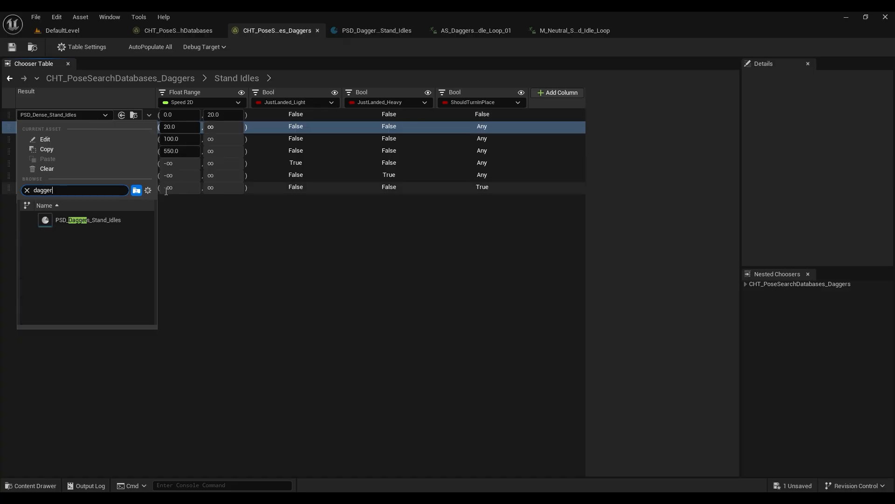
left_click(87, 220)
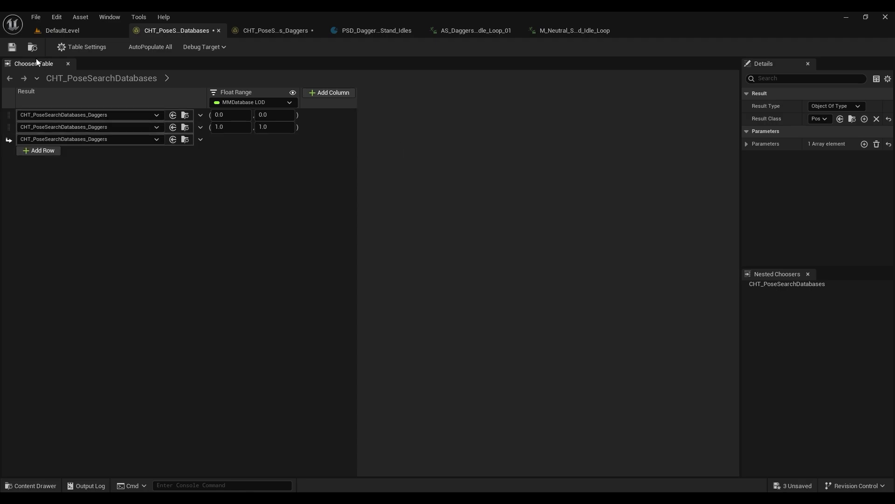
left_click(61, 31)
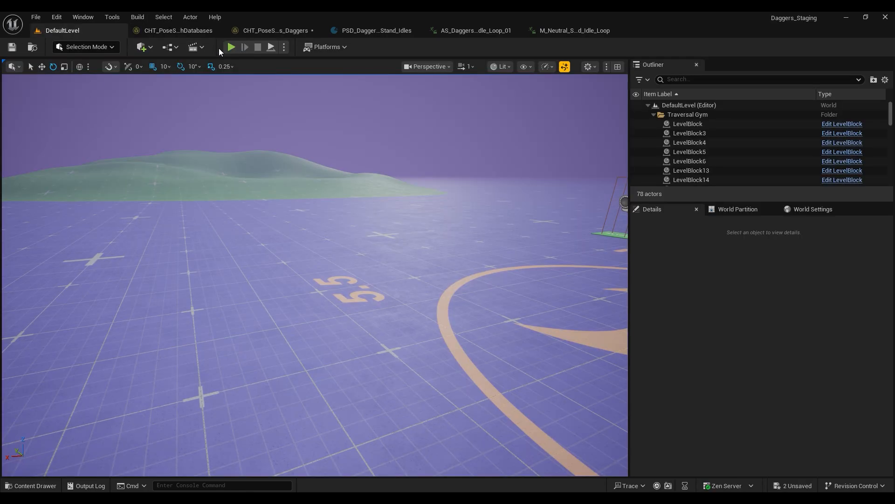
Play-test the level briefly, then stop it
left_click(231, 47)
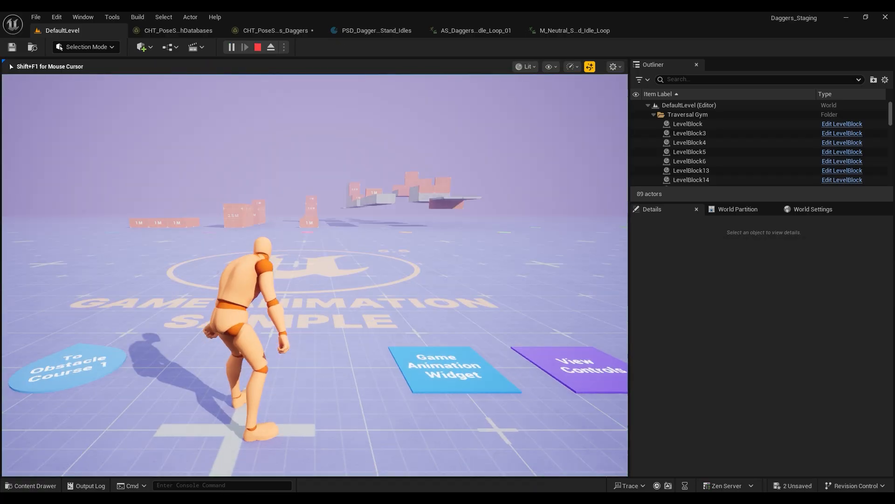
left_click(245, 47)
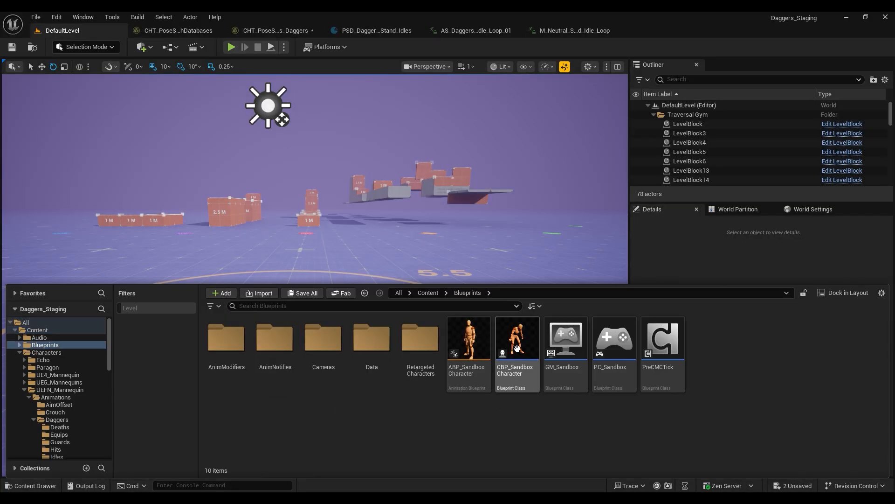
Open CBP_SandboxCharacter and add a Skeletal Mesh component under the character mesh
double_click(517, 339)
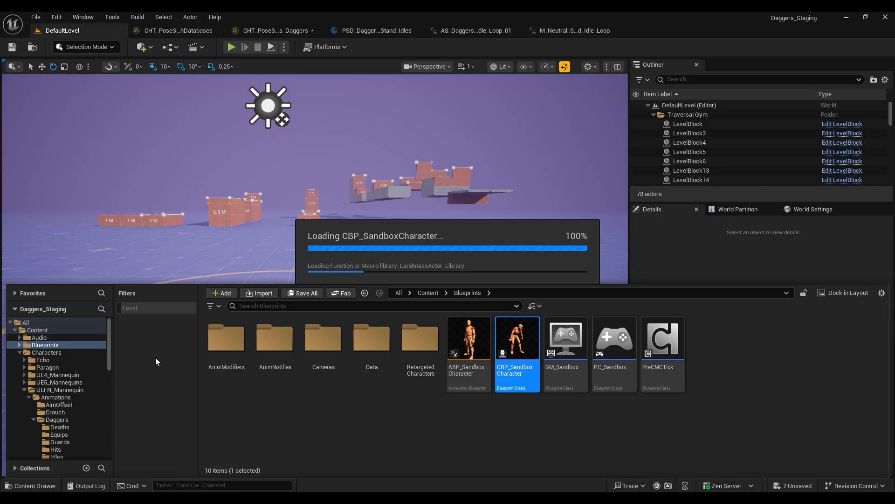
double_click(517, 338)
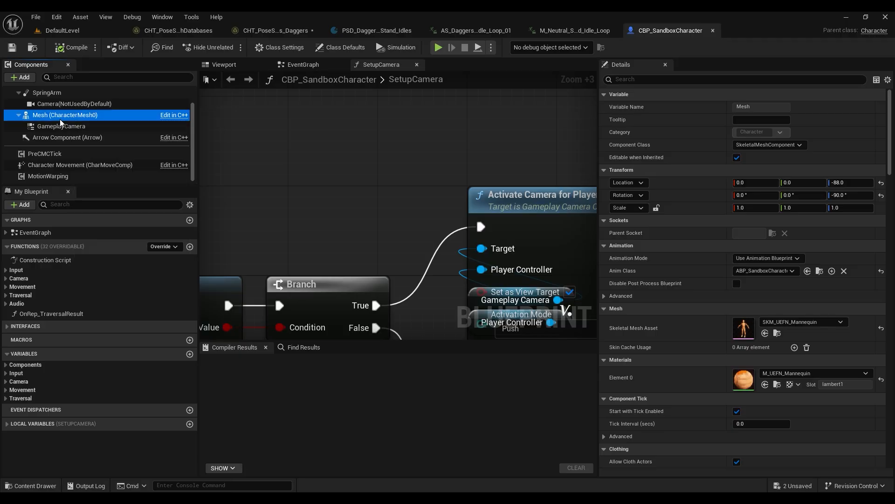
left_click(20, 77)
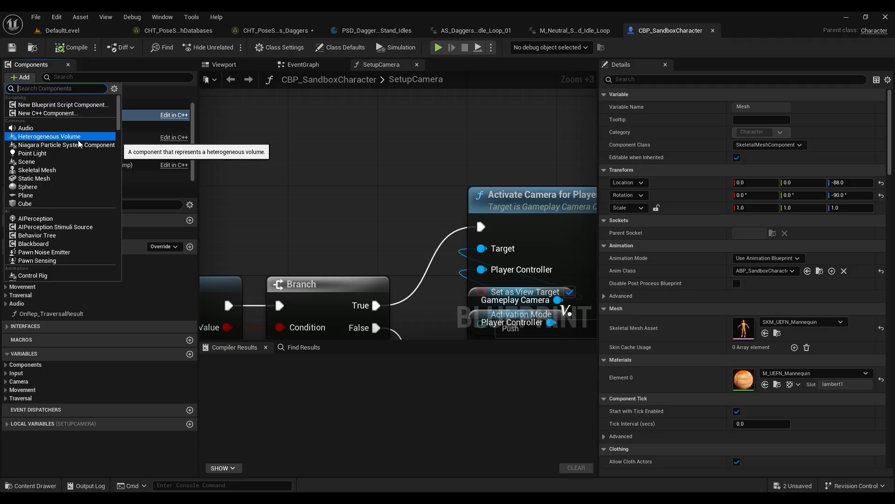
mouse_move(65, 173)
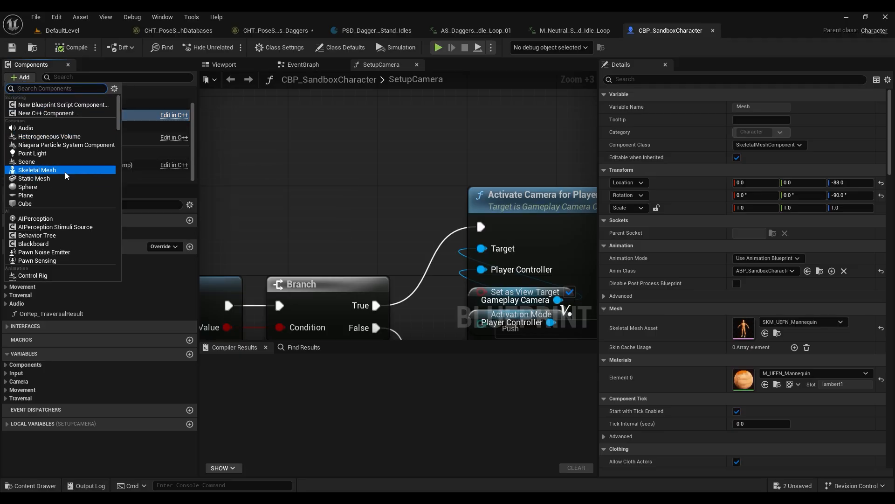
left_click(37, 170)
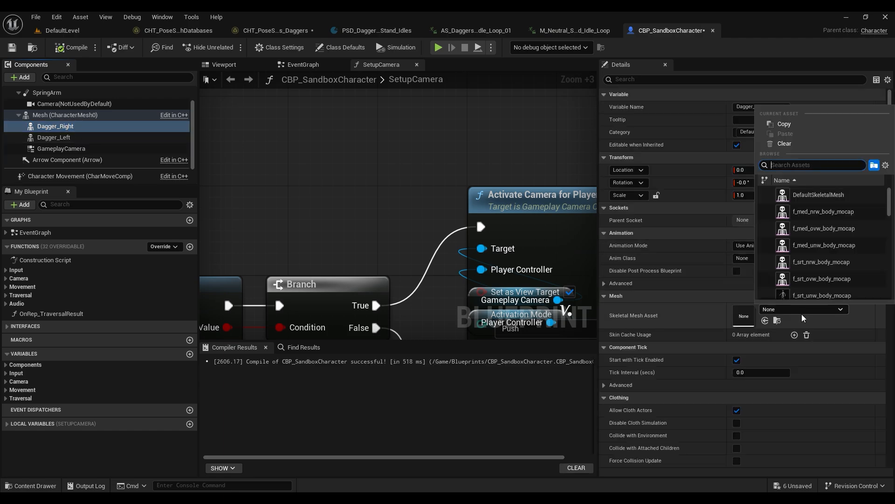
Give the daggers SK_Dagger meshes on the weapon_l/weapon_r sockets, then play-test
type("dagger")
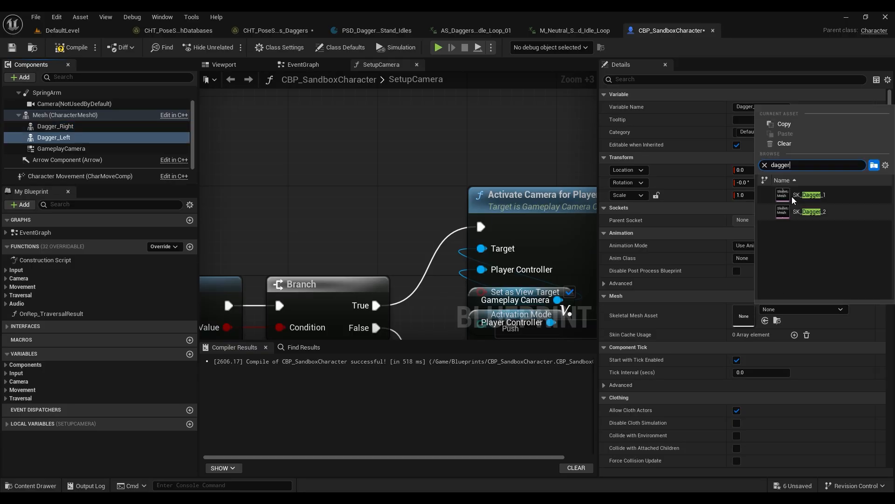
left_click(810, 211)
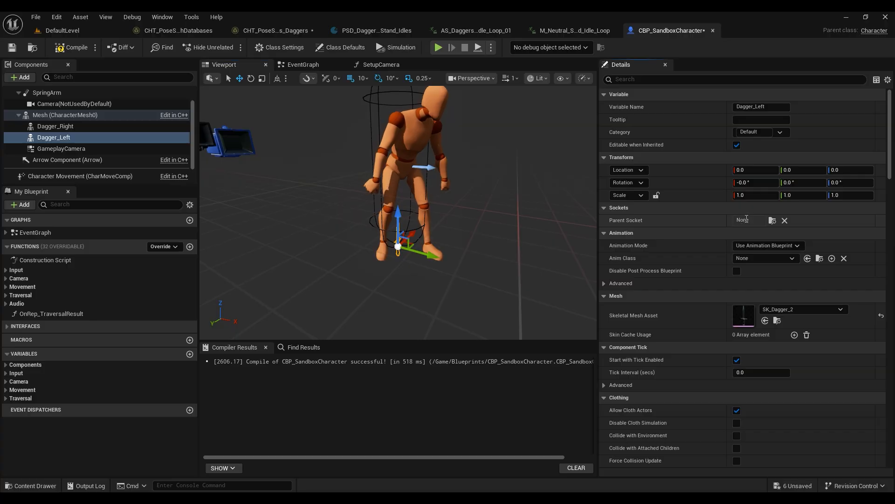
left_click(772, 220)
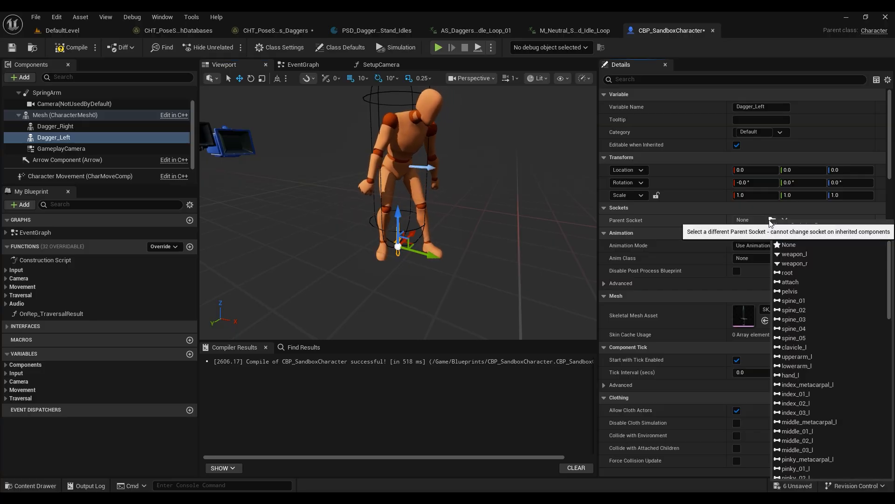
left_click(55, 126)
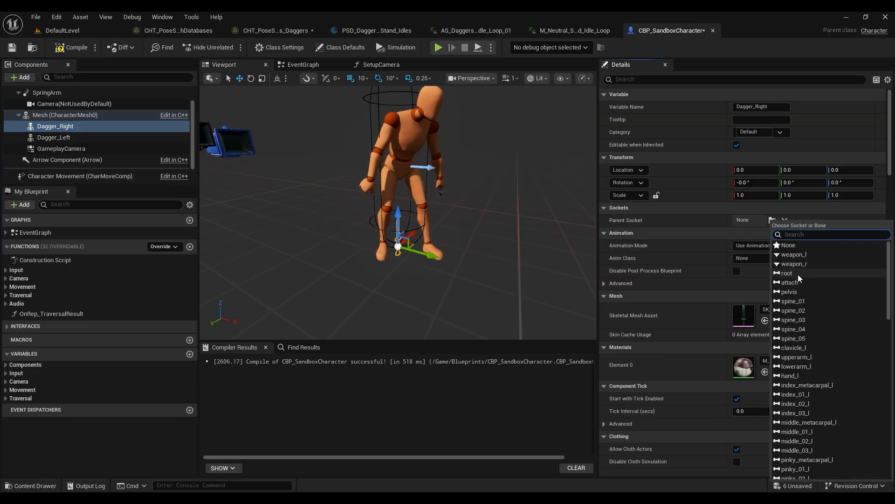
left_click(795, 264)
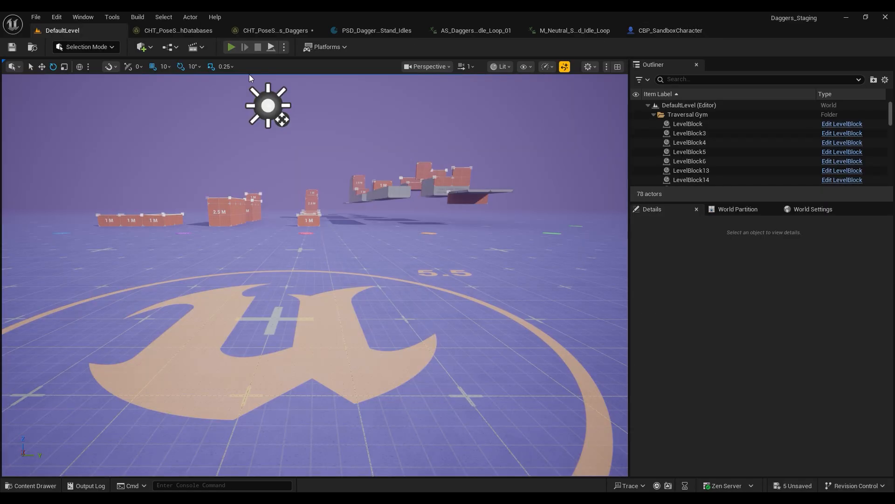
left_click(231, 47)
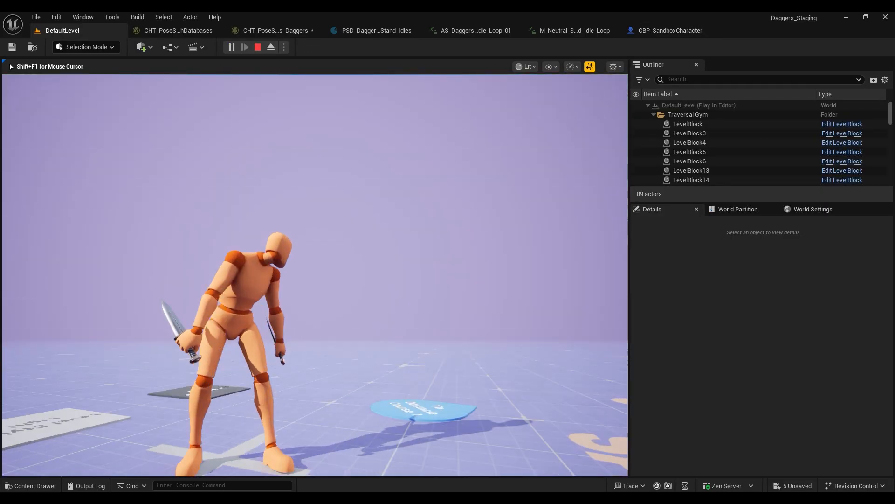